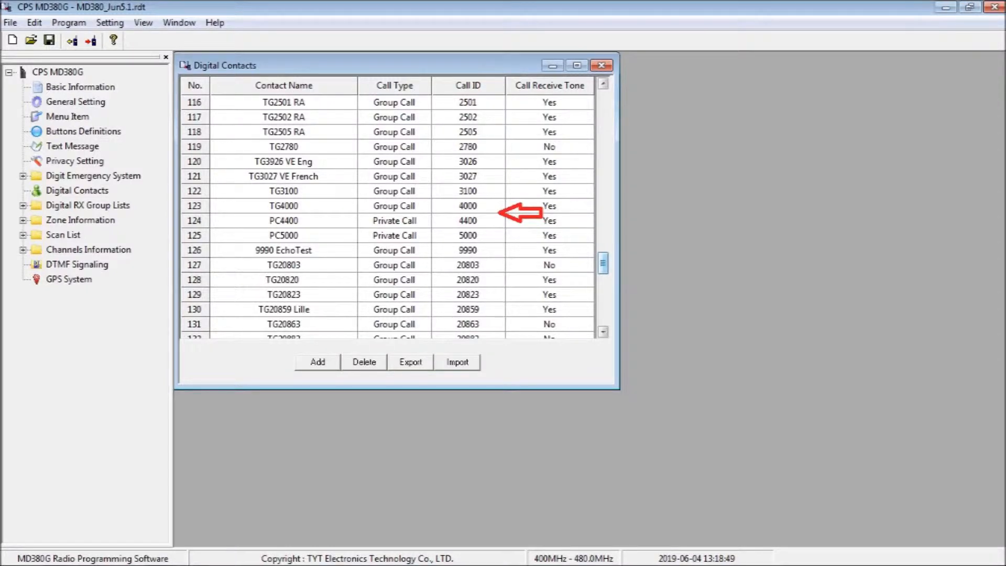
Show the F5ZLW zone's fifteen member channels, such as ZLW TG2350 and DV4 TG2350
click(74, 235)
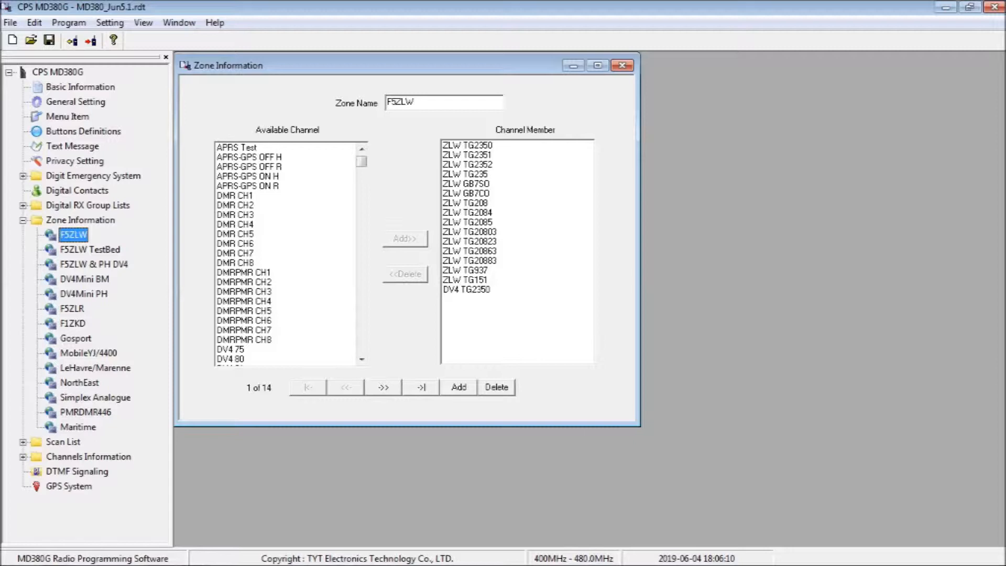
Assign side button 1 to One Touch Access 1, a digital call to TG4000
click(83, 131)
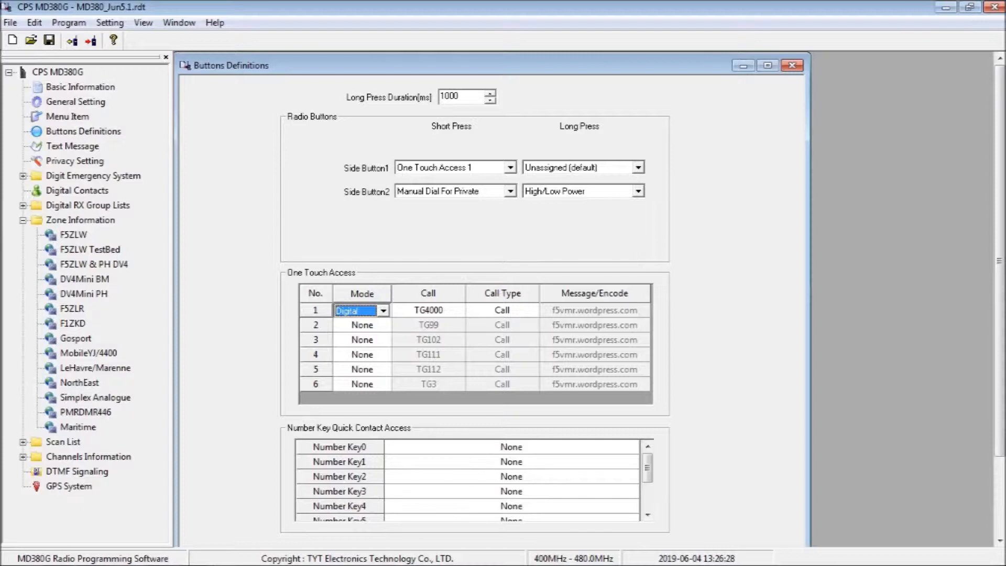
click(457, 309)
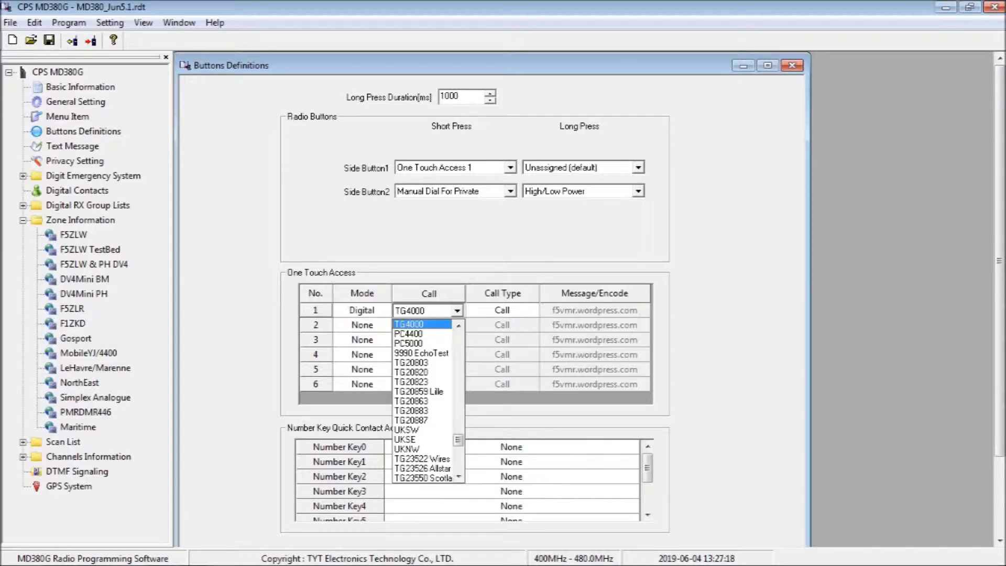